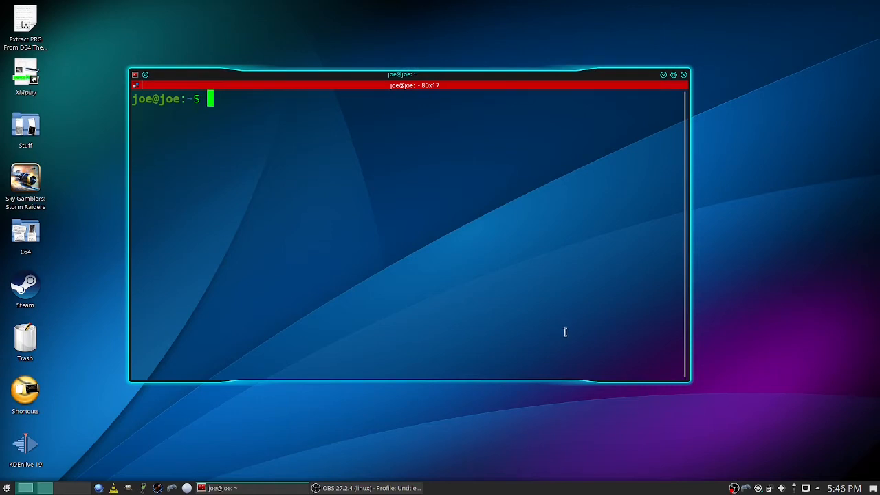
- Run sudo apt update to refresh the package lists
text(sudo apt)
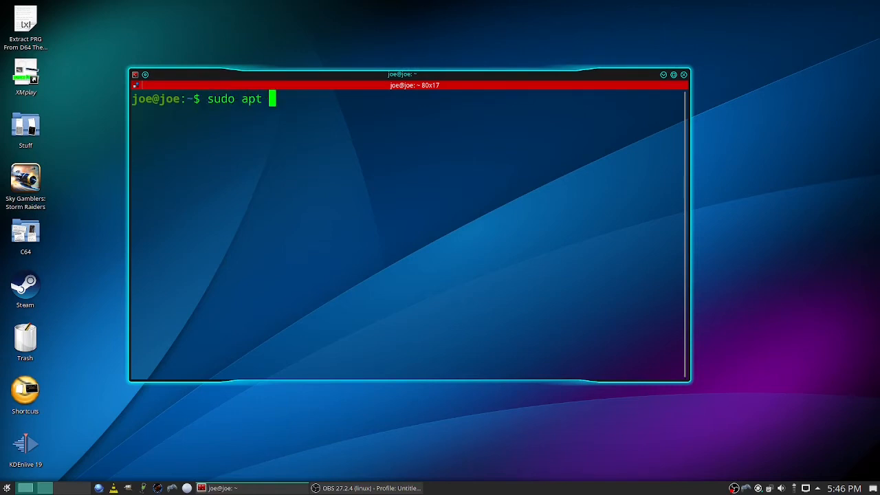
text(update)
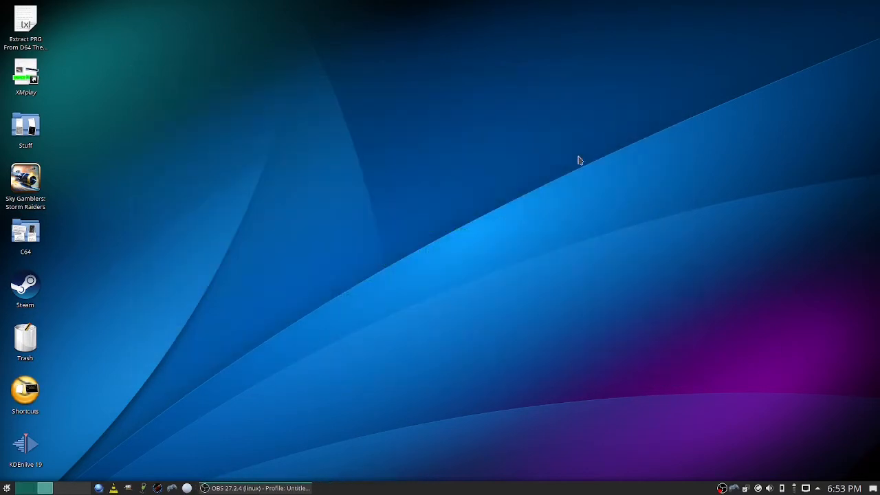
mouse_move(7, 489)
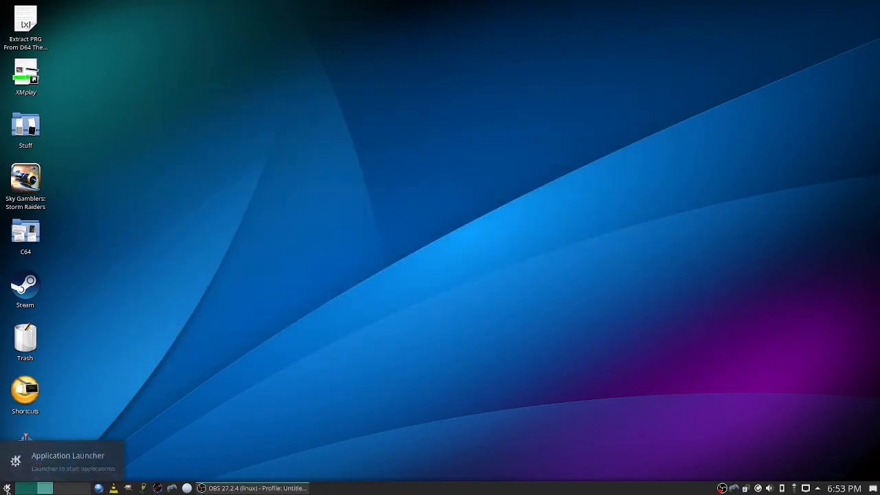
- Show the Leave section of the application launcher with Restart and Shut Down options
click(7, 488)
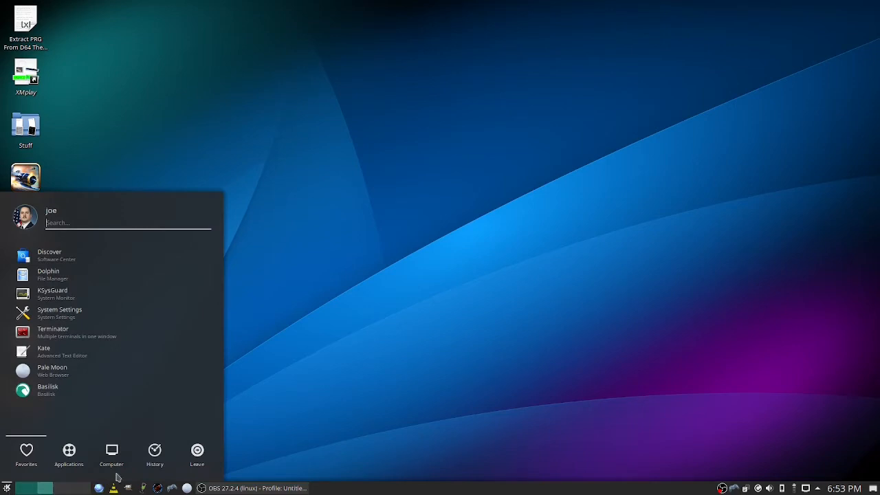
click(198, 453)
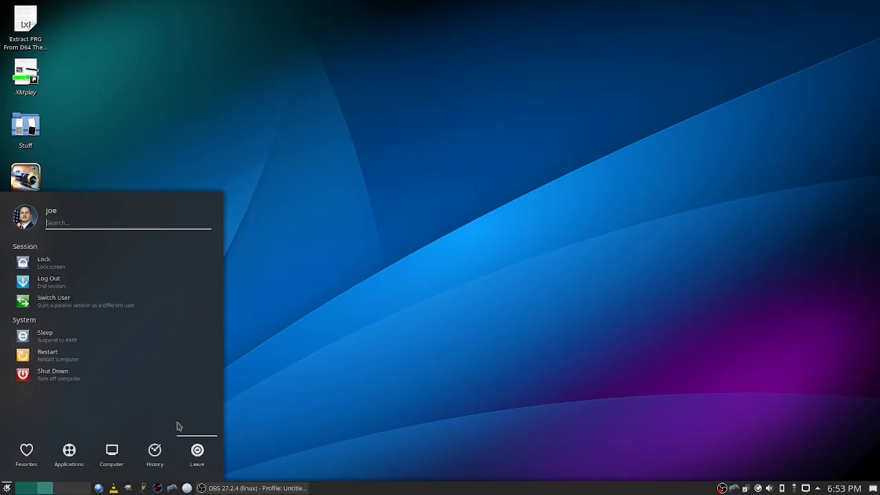
mouse_move(72, 355)
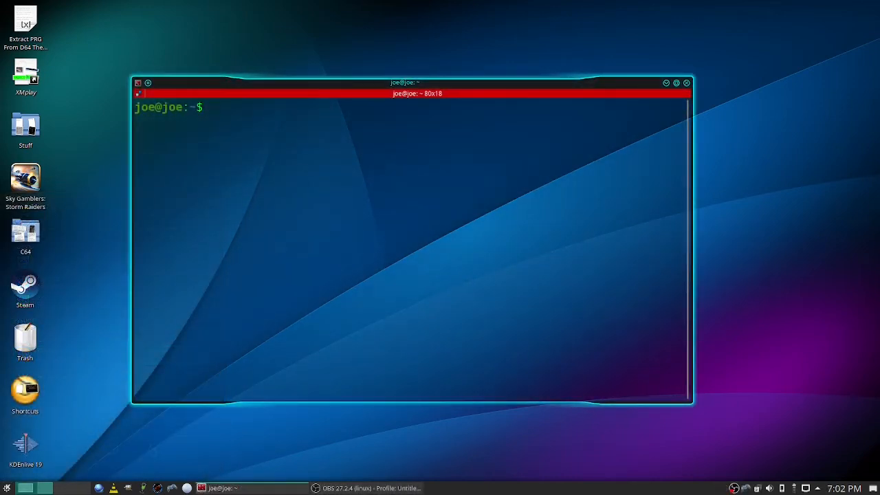
- Run sudo apt install update-manager and clear the terminal output
text(sudo apt install)
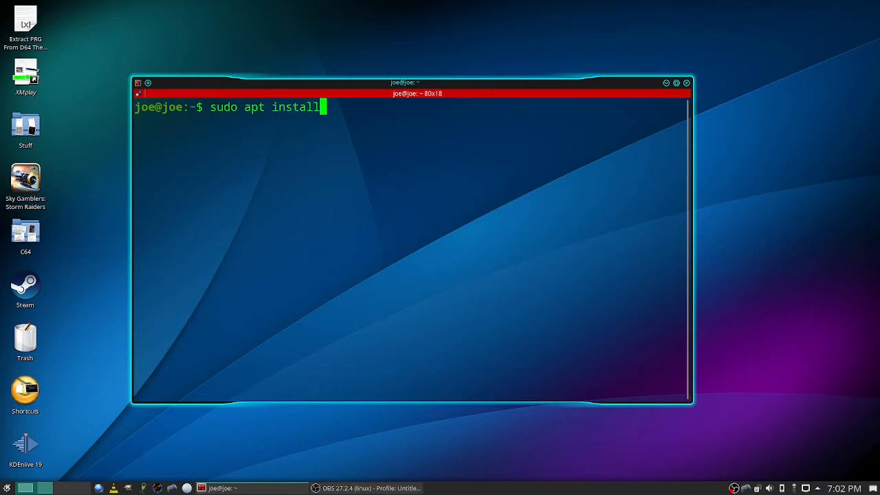
text(update)
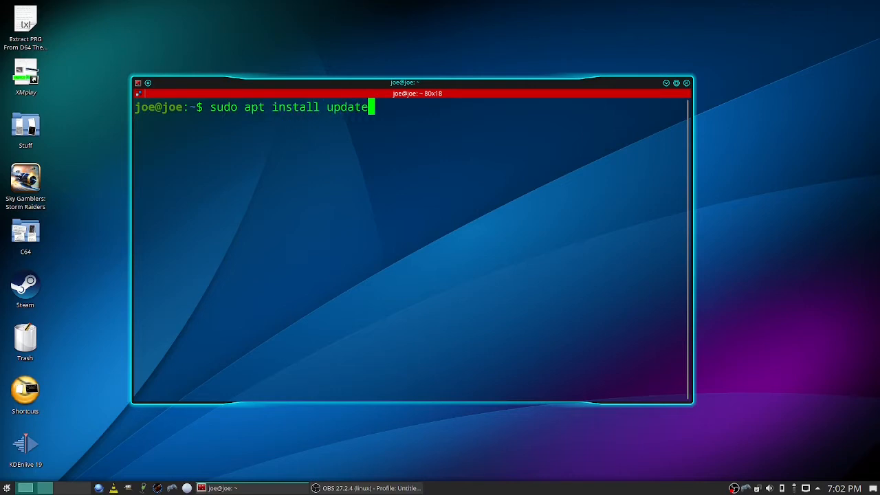
text(-manager)
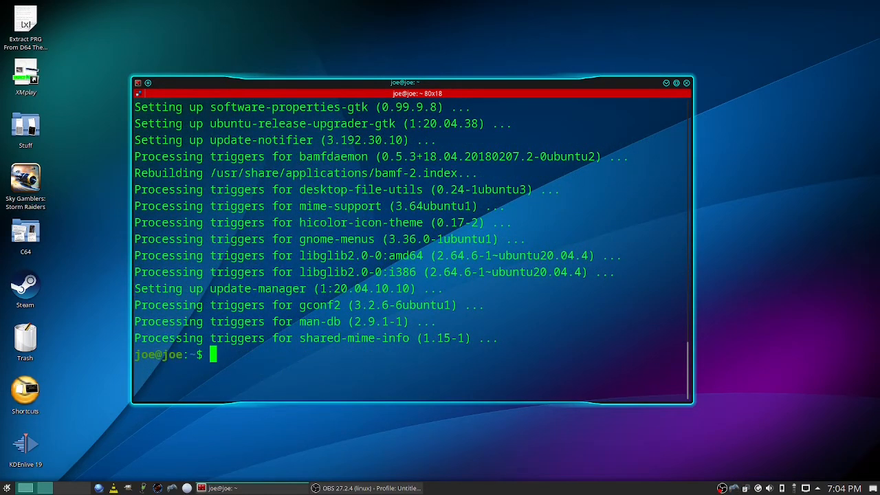
text(cl)
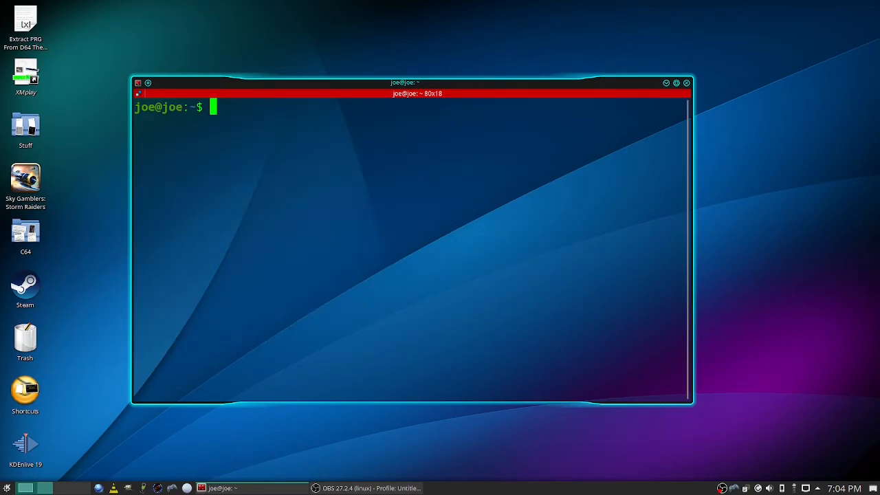
- Enter the update-manager command at the prompt
text(update)
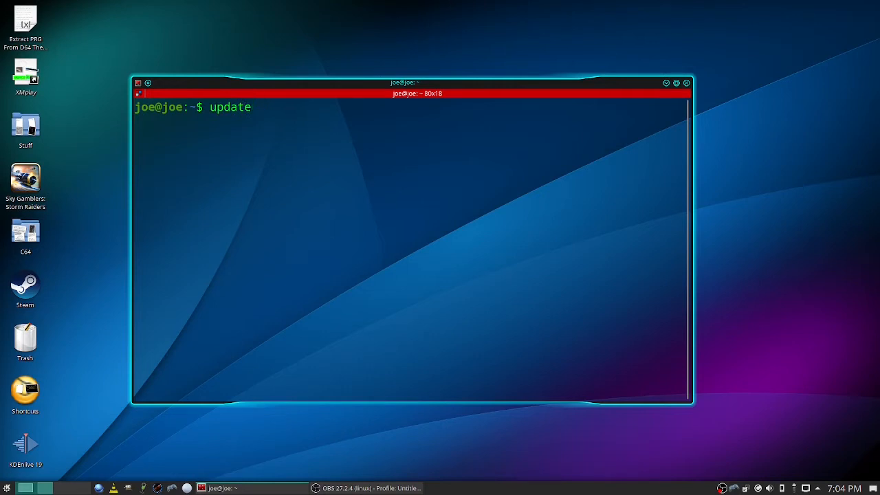
text(-)
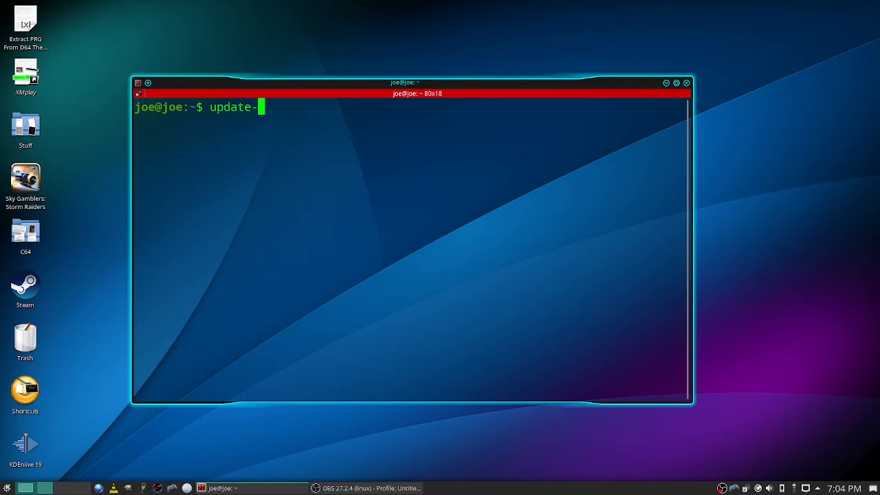
text(m)
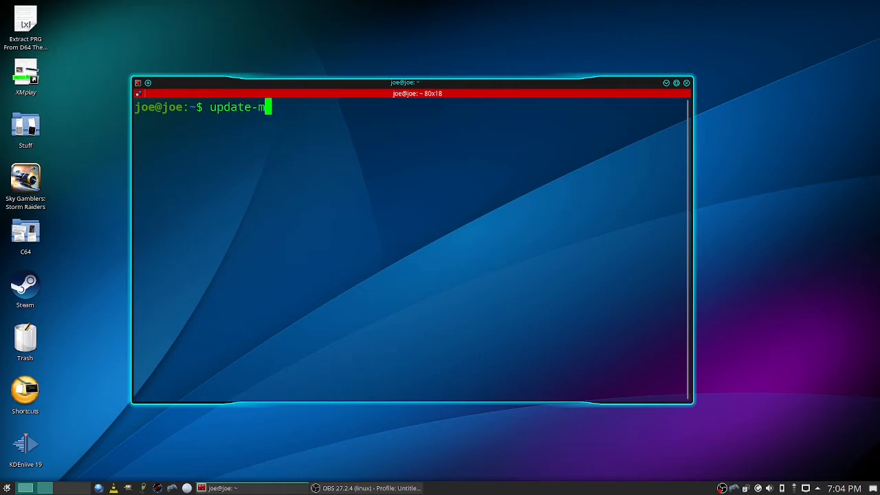
text(anager)
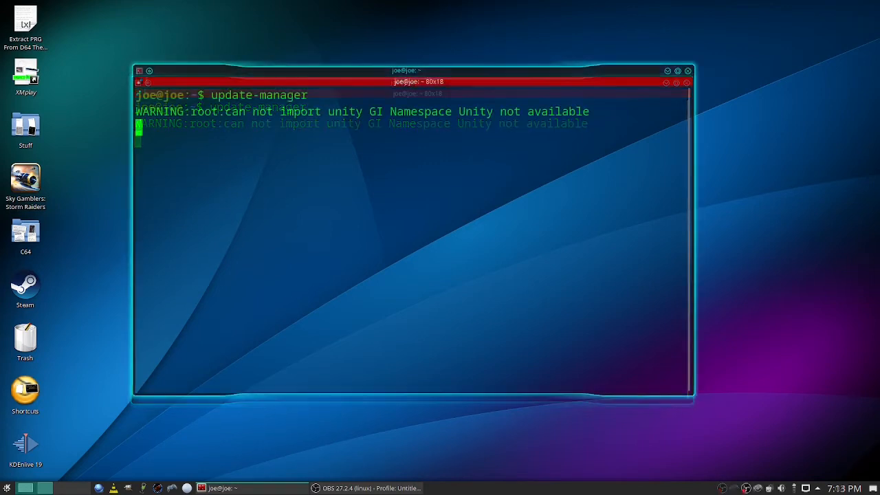
- Run update-manager so Software Updater reports the software is up to date
key(Return)
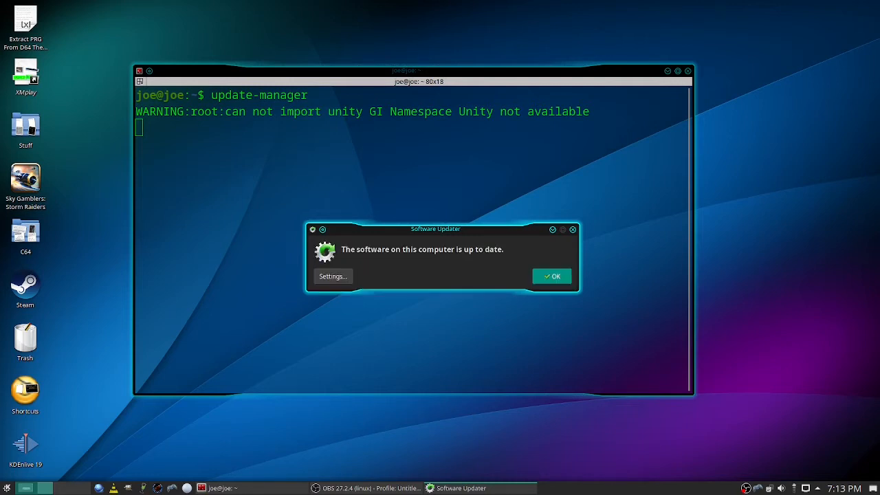
mouse_move(443, 317)
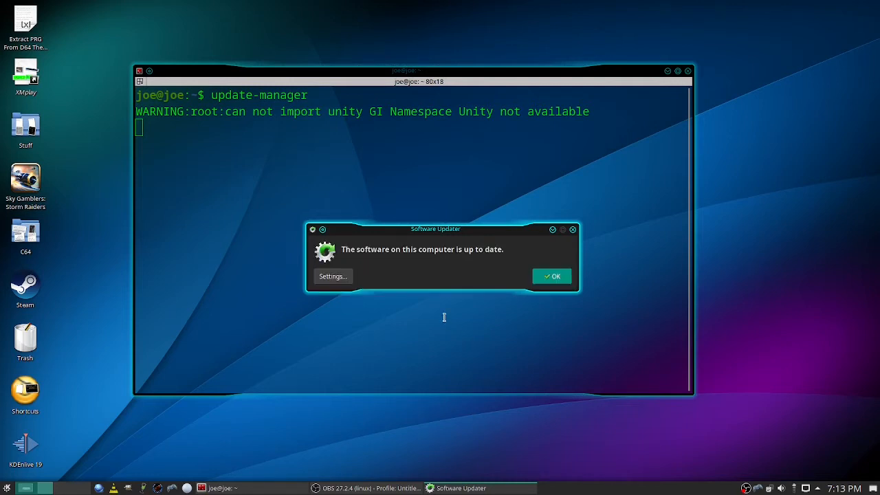
click(551, 275)
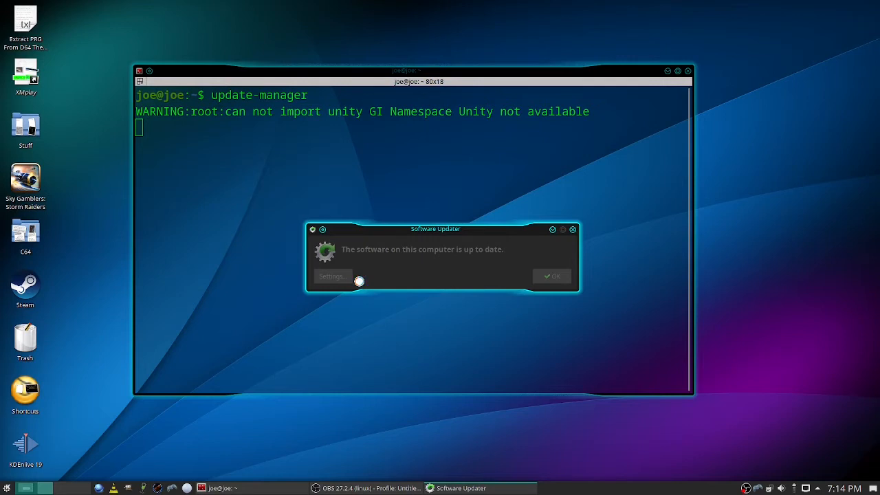
- Set 'Notify me of a new Ubuntu version' to 'For any new version' in Software & Updates
click(333, 275)
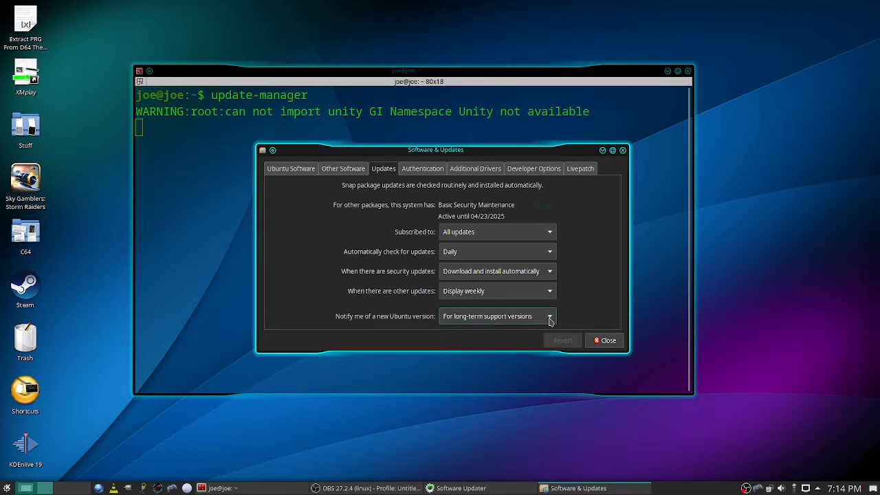
click(495, 315)
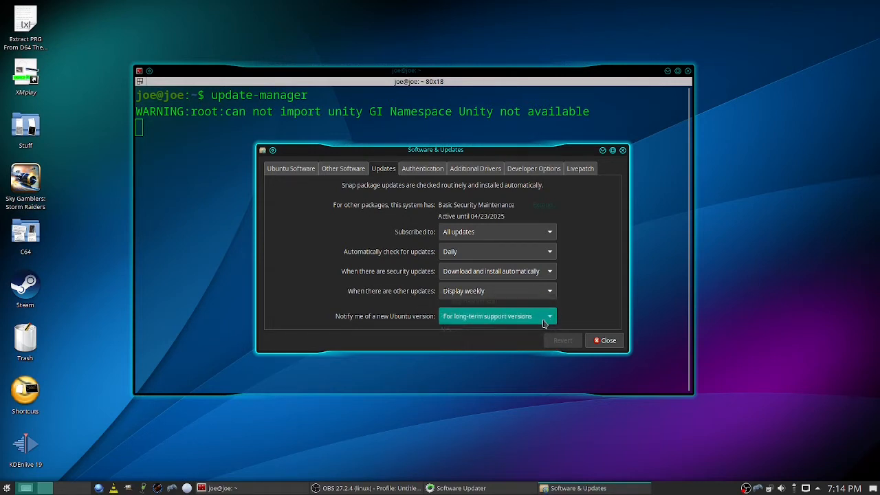
click(550, 315)
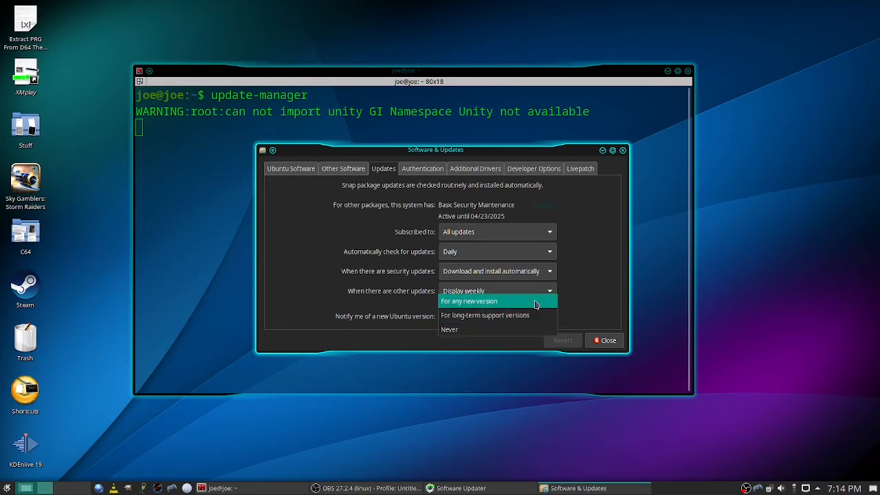
click(485, 315)
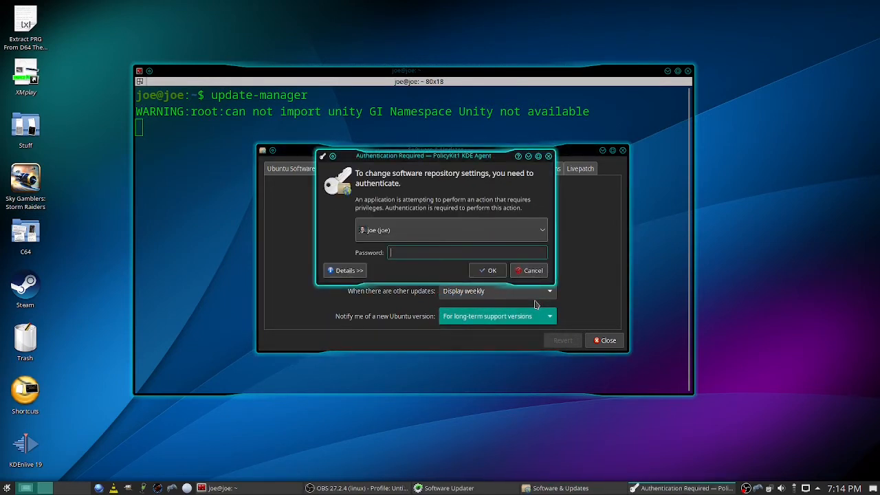
- Authenticate with the password to apply the setting and close Software & Updates
text(•)
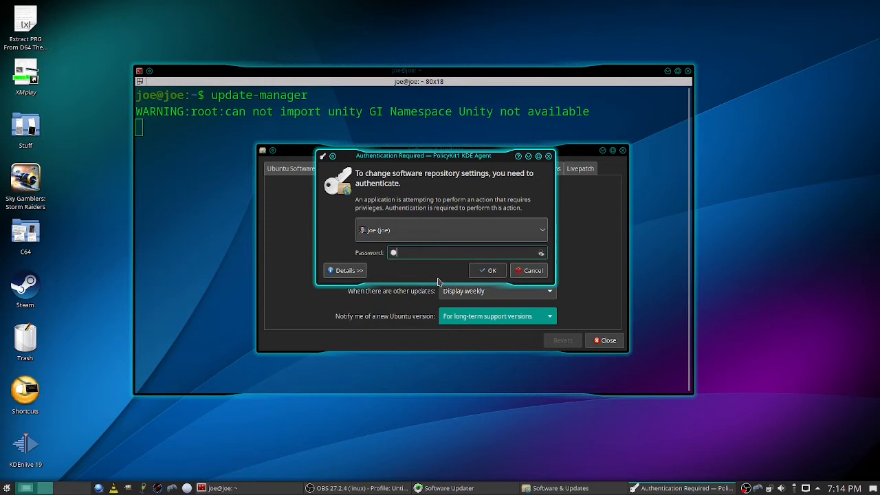
text(password)
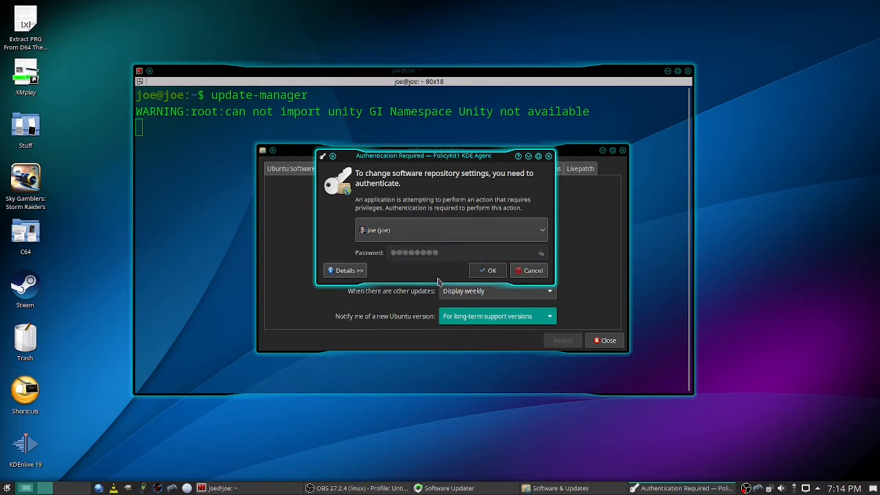
click(487, 269)
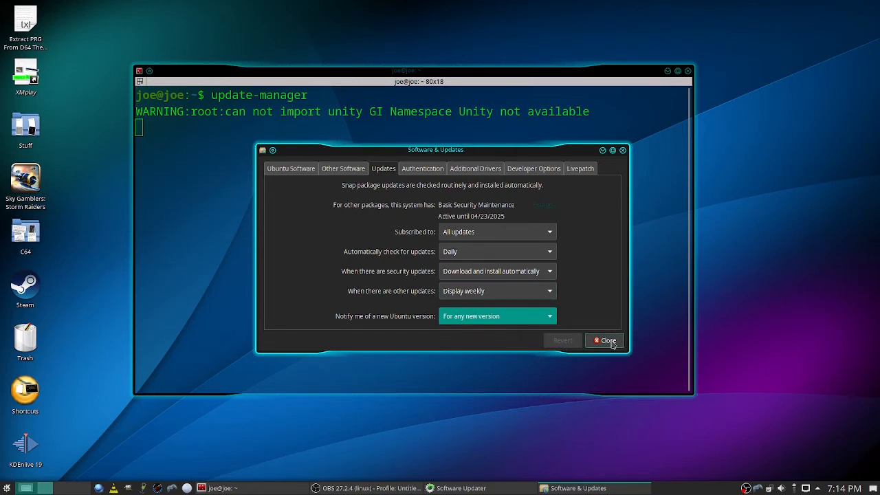
click(605, 341)
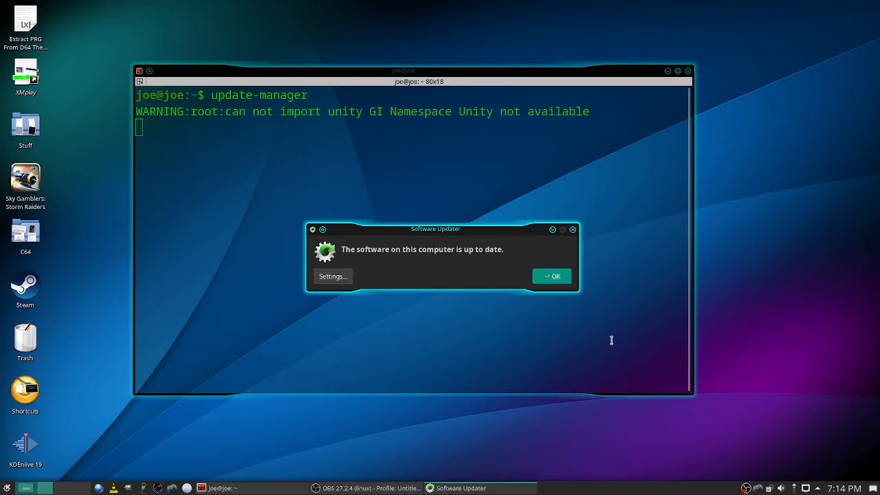
- Dismiss the up-to-date notice and relaunch update-manager from the terminal
click(551, 275)
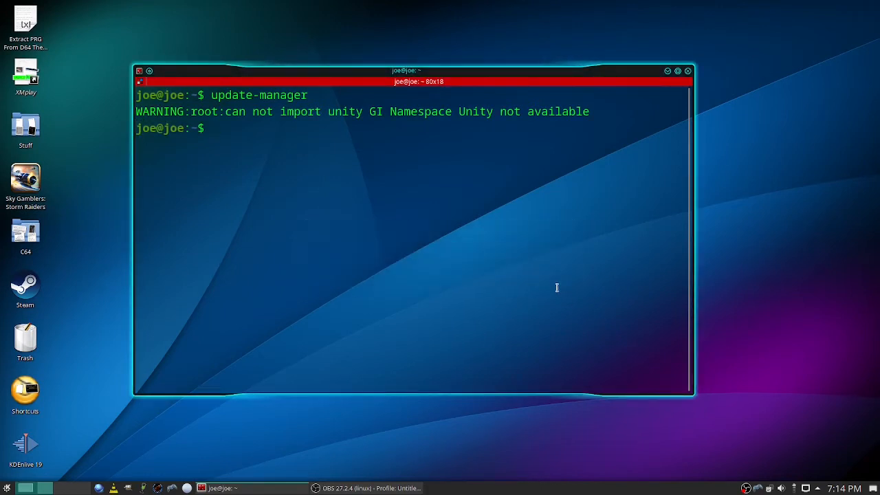
text(update-manager)
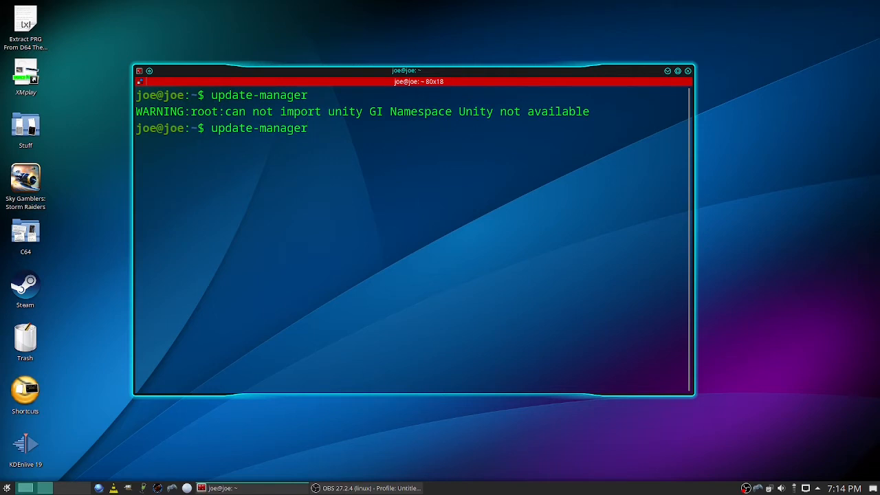
key(Return)
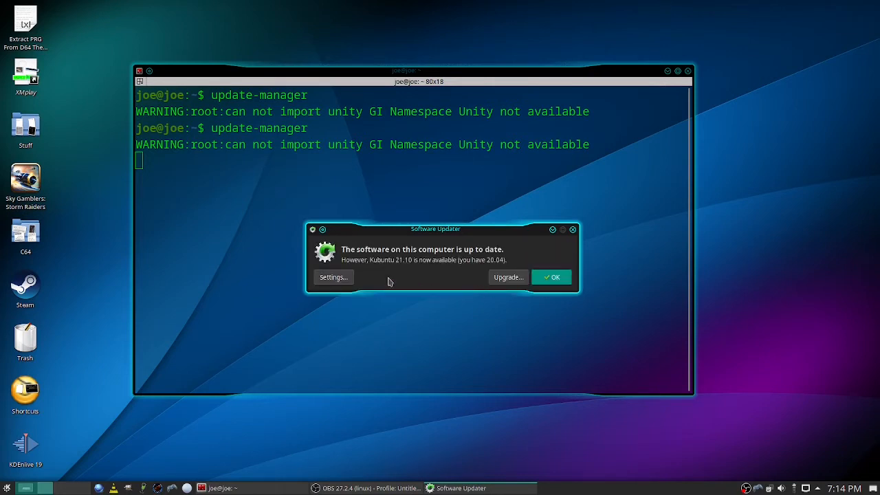
mouse_move(405, 271)
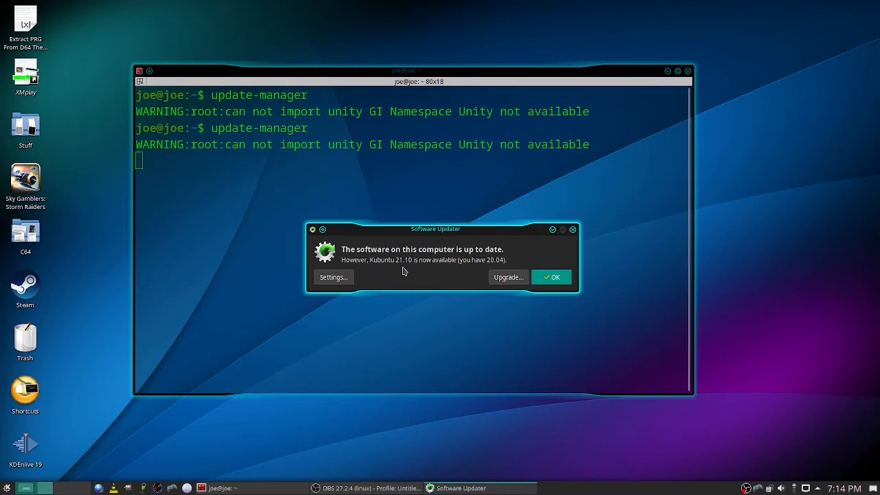
mouse_move(426, 275)
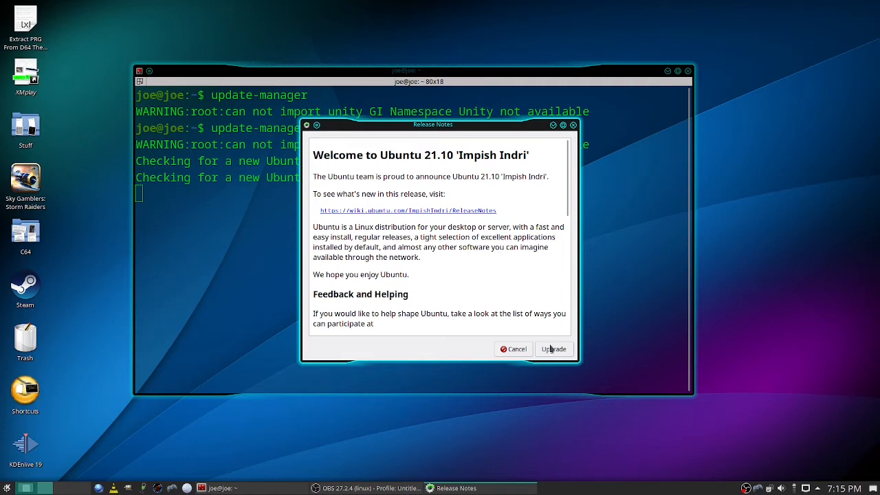
- Start the upgrade to Ubuntu 21.10 and dismiss the third-party sources disabled notice
click(553, 350)
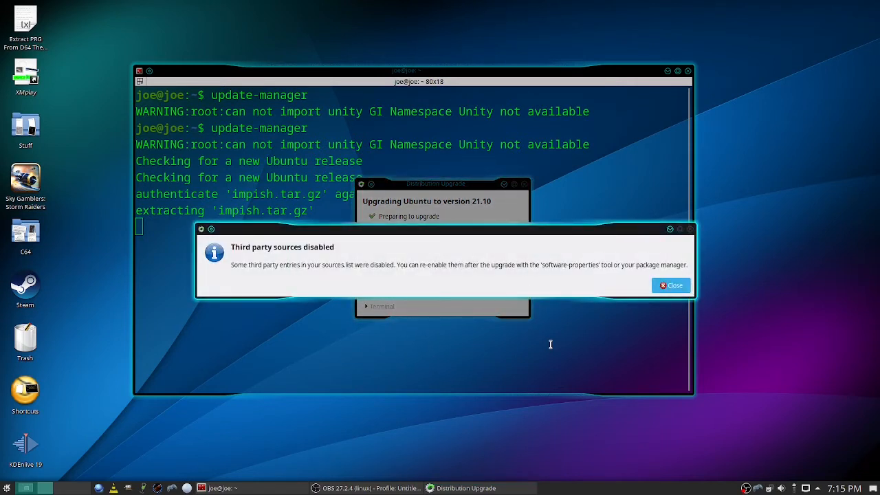
mouse_move(632, 281)
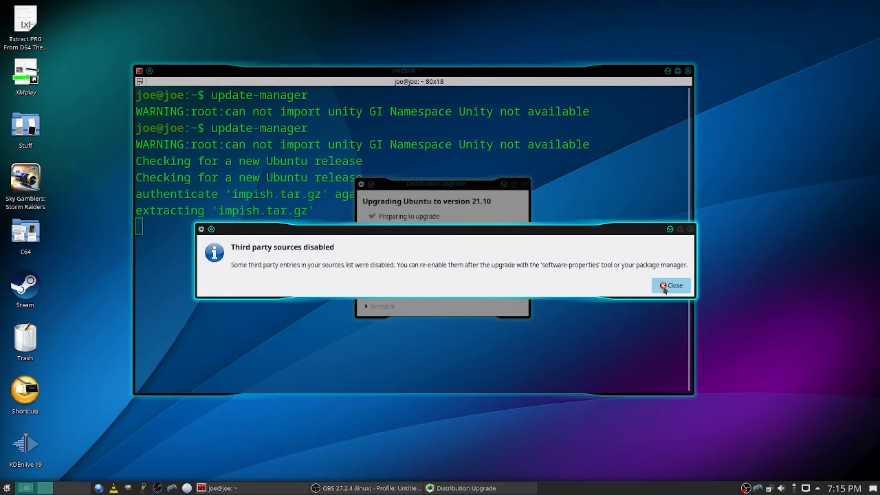
click(671, 285)
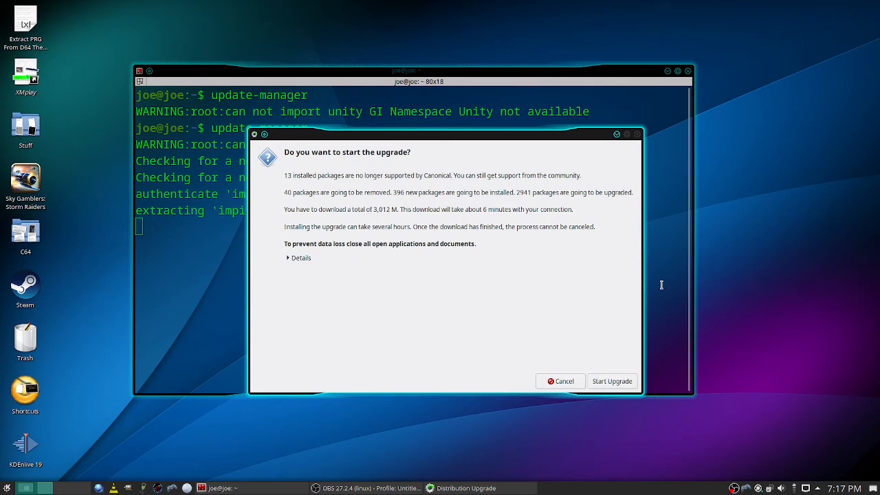
mouse_move(614, 359)
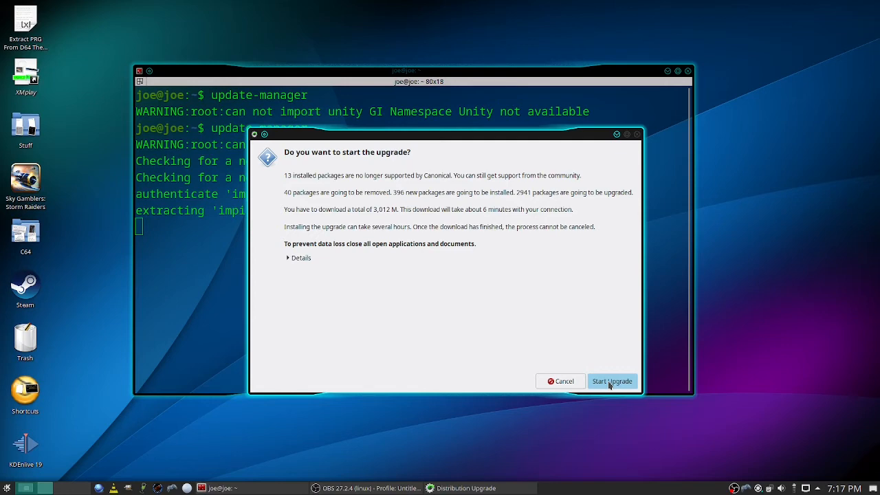
- Start the 21.10 upgrade, acknowledge the encfs notice, and replace /etc/ImageMagick-6/policy.xml with the new version
click(611, 381)
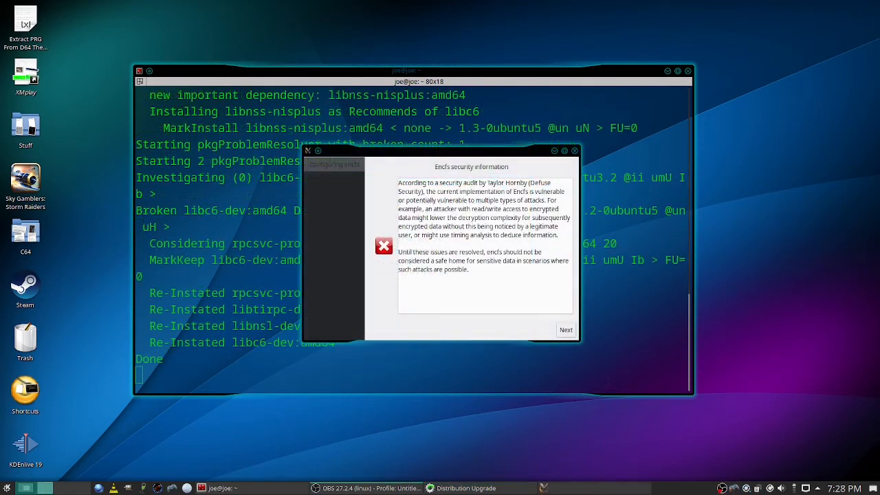
mouse_move(748, 390)
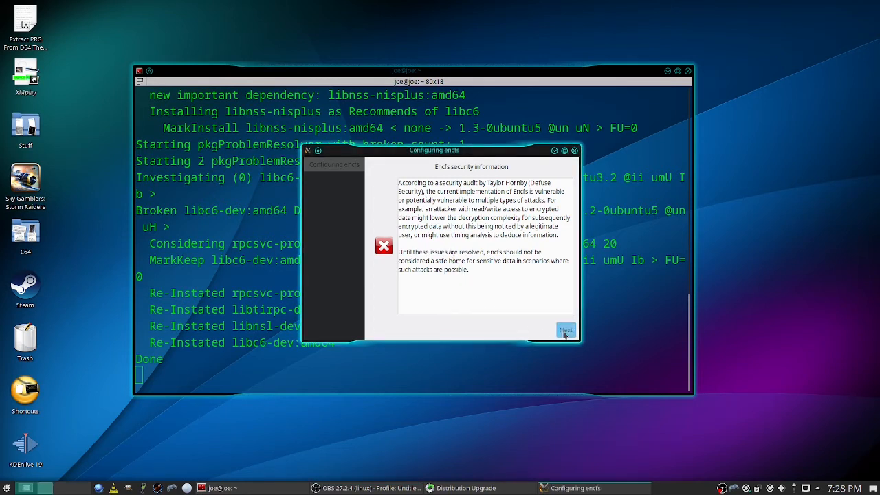
click(565, 331)
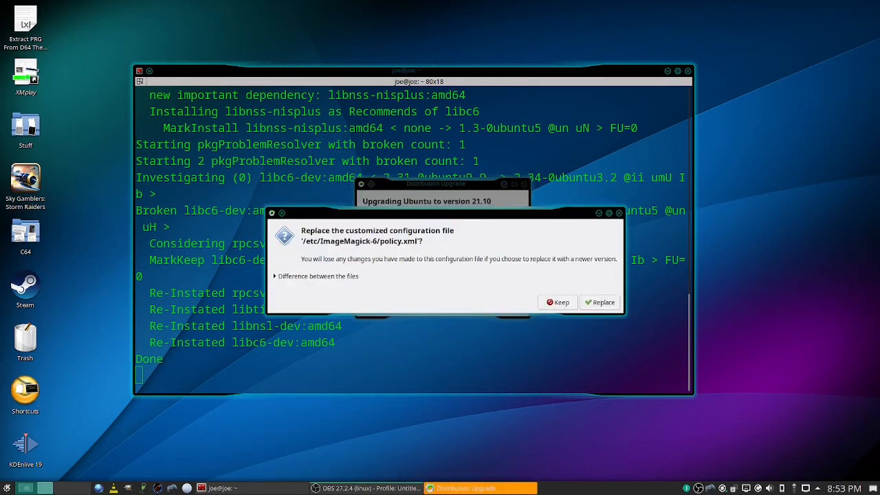
mouse_move(739, 324)
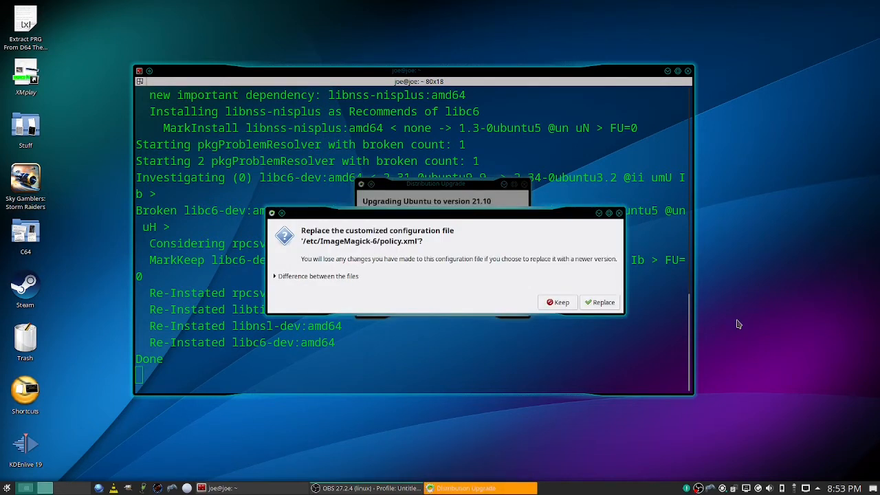
mouse_move(714, 319)
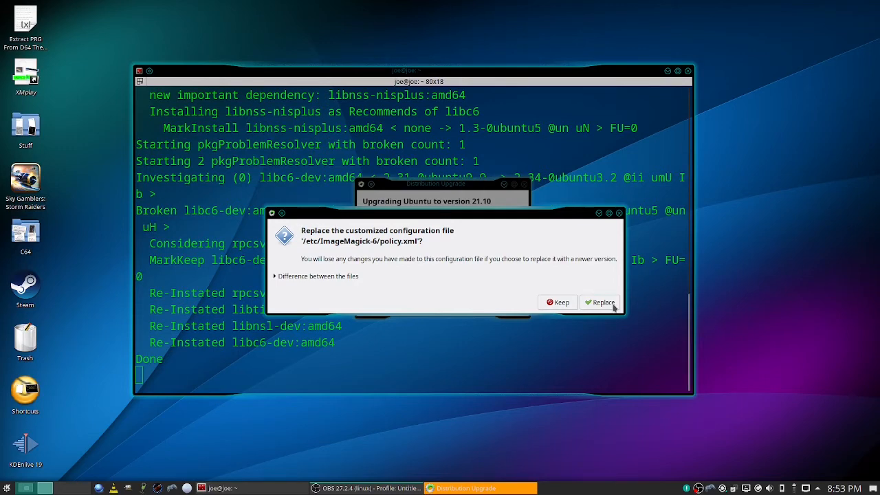
click(600, 302)
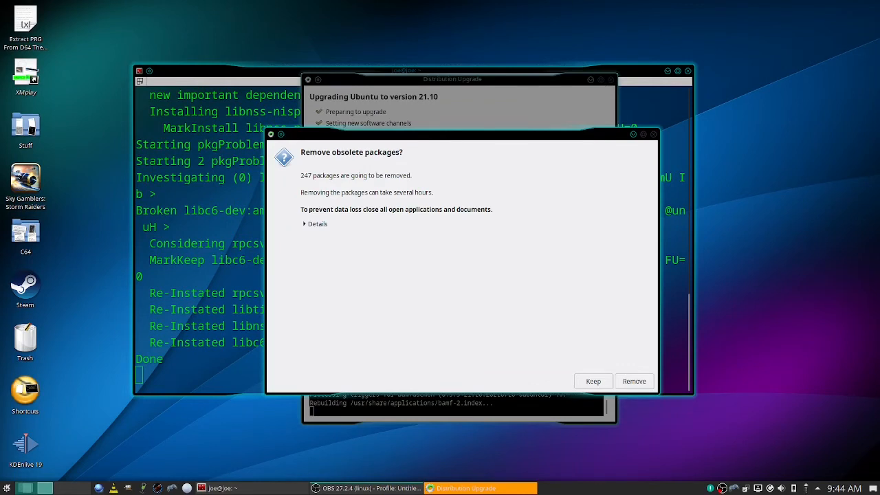
mouse_move(800, 341)
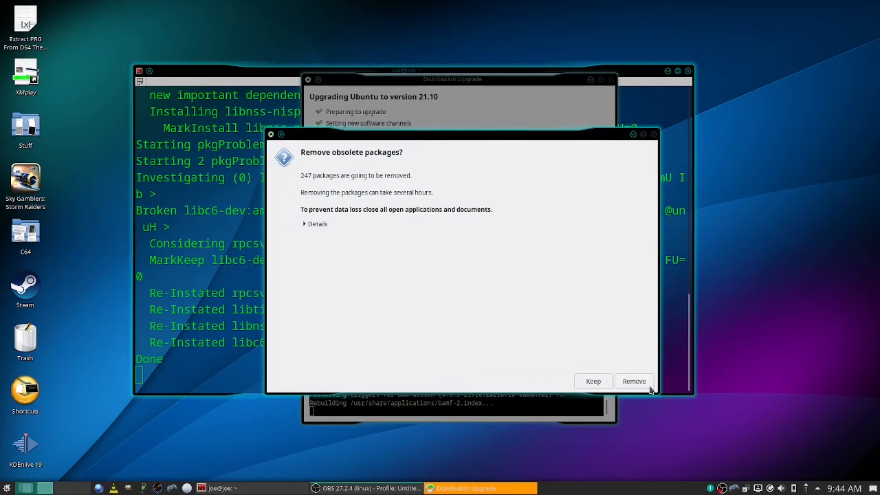
- Remove the 247 obsolete packages so the upgrade finishes and restarts
click(633, 381)
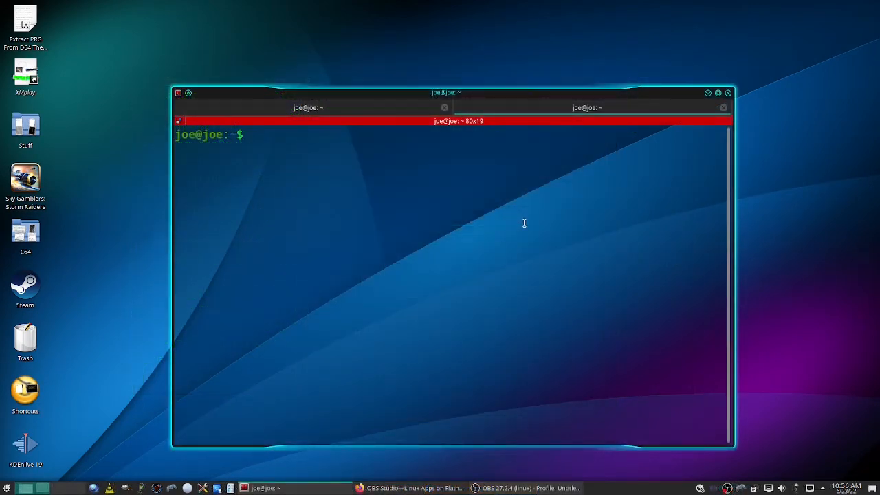
- Run lsb_release -a, confirming Ubuntu 21.10 codename impish
text(lsb)
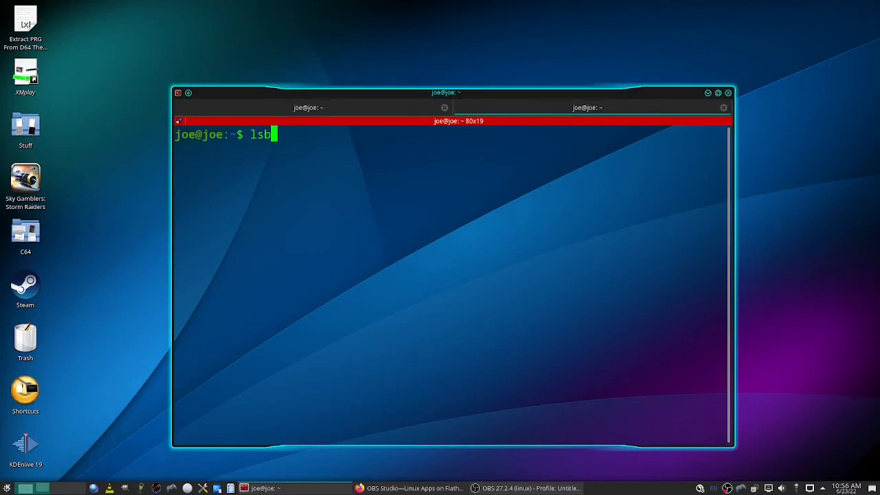
text(_release -a)
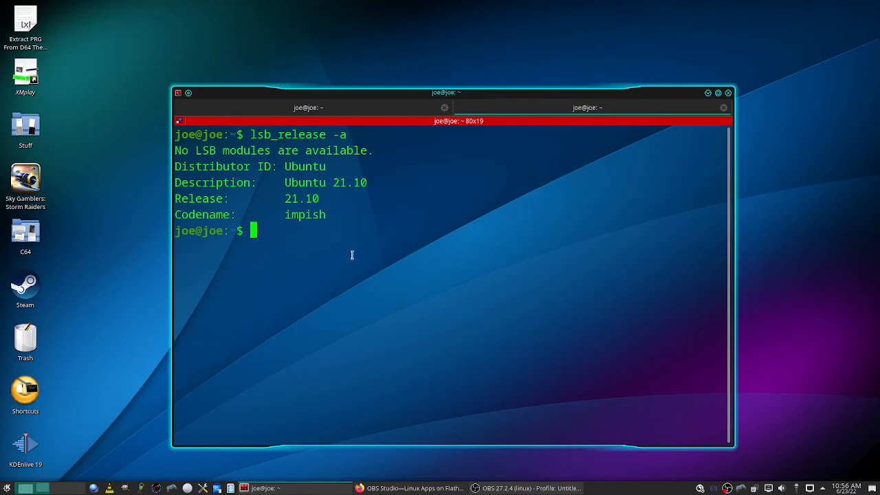
mouse_move(353, 255)
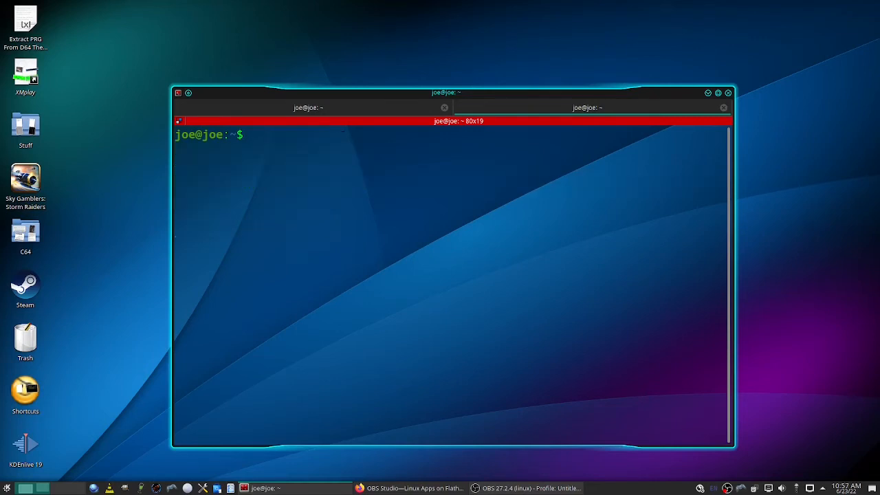
- Run update-manager, start the upgrade to Ubuntu 22.04, and dismiss the third-party sources notice
text(update-manager)
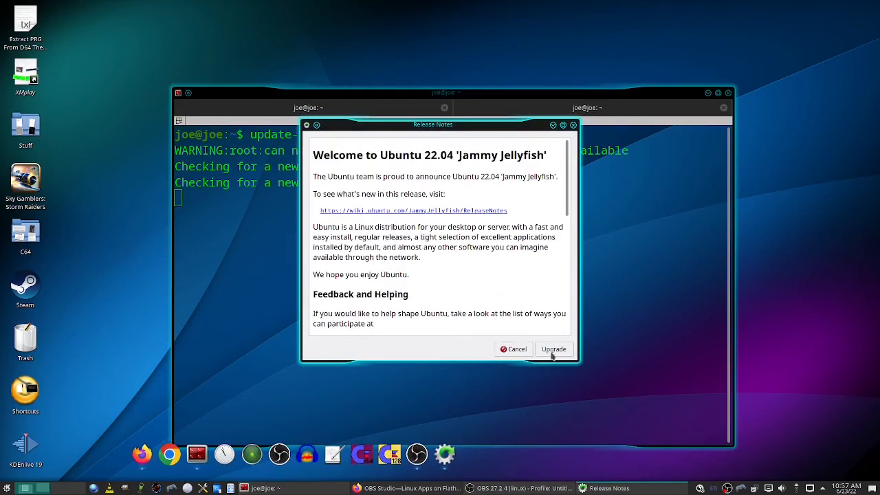
click(553, 350)
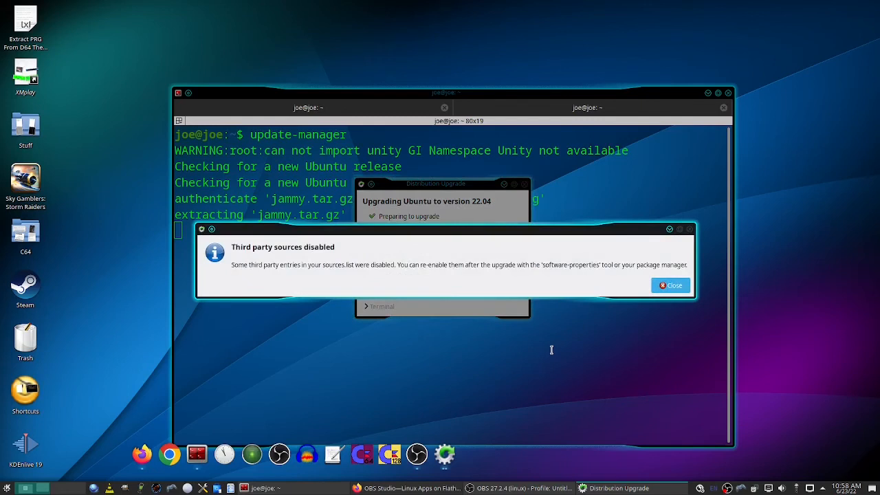
click(671, 285)
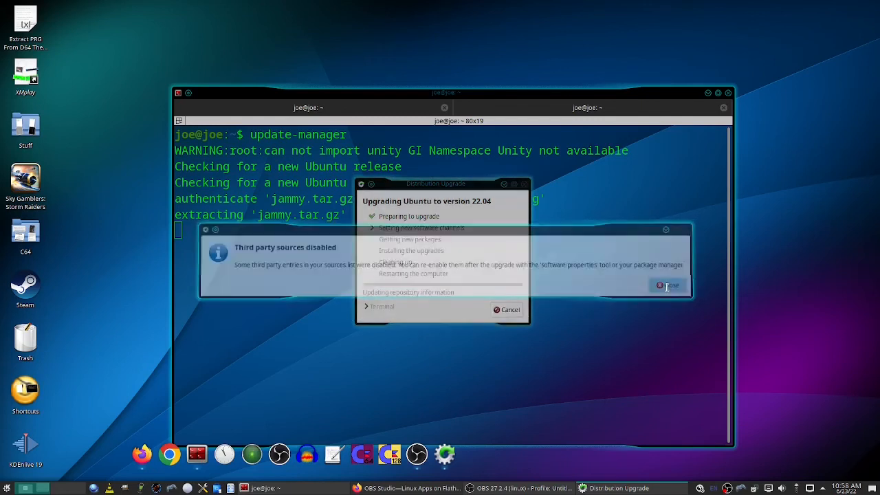
click(669, 285)
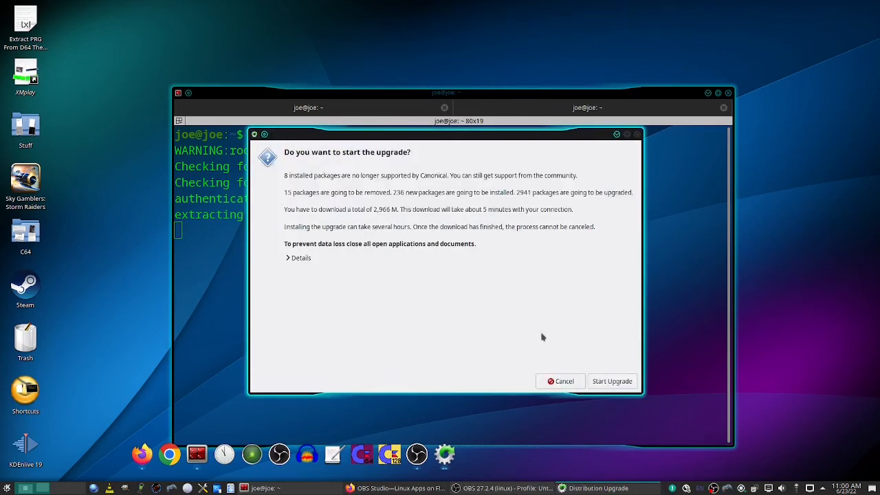
mouse_move(567, 360)
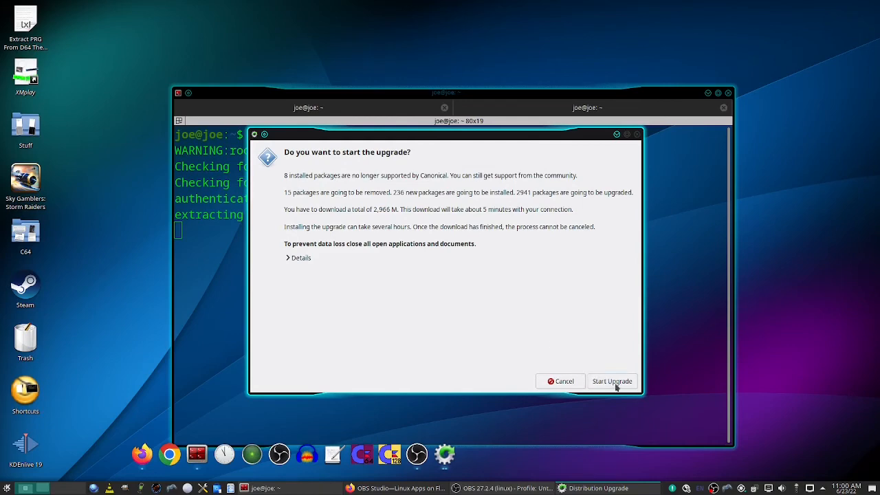
- Start the 22.04 upgrade, dismiss the lock-screen notice, accept the Firefox snap transition, and remove the 47 obsolete packages
click(610, 381)
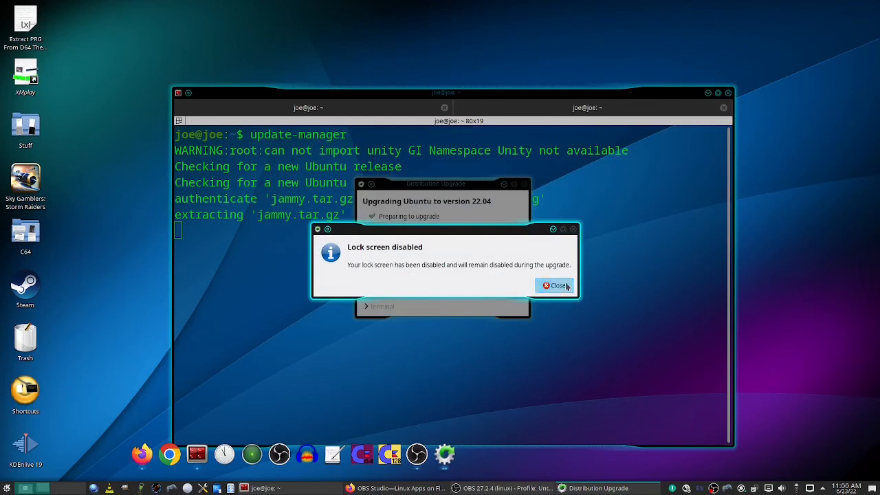
click(556, 285)
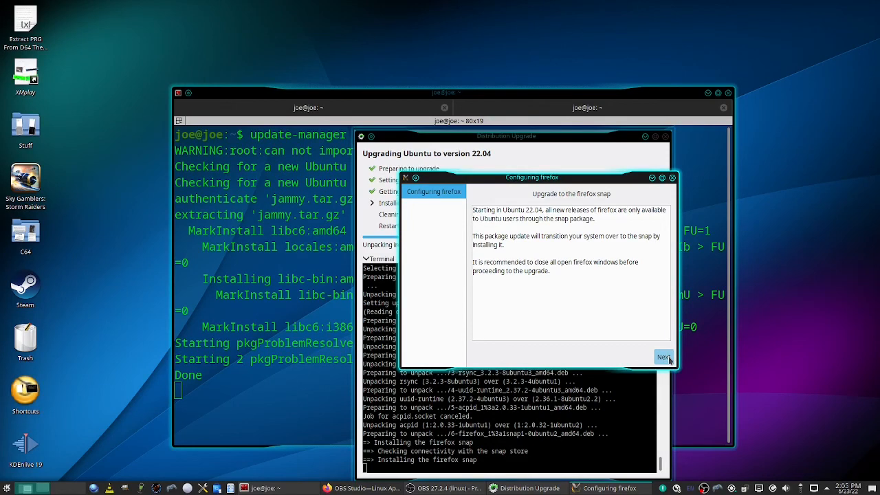
click(663, 358)
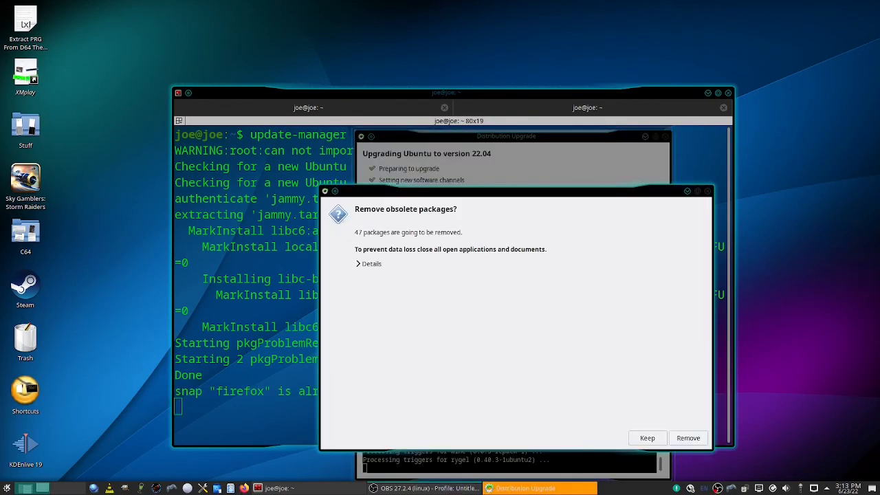
mouse_move(667, 410)
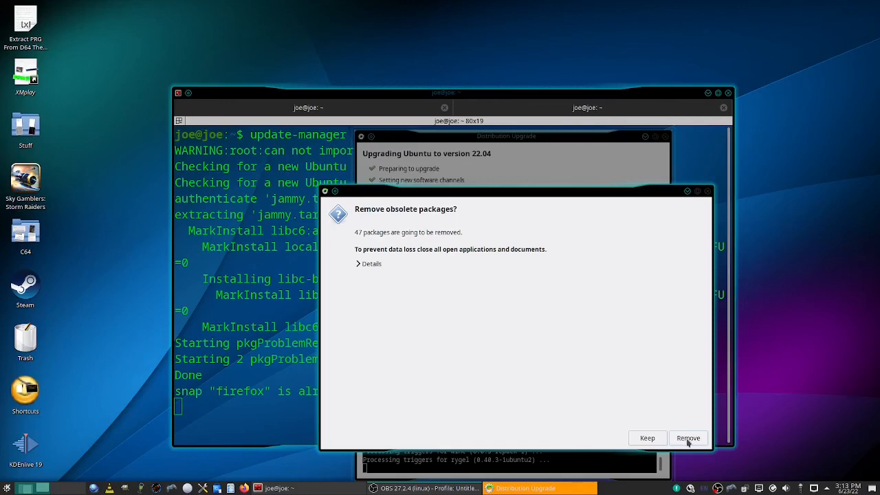
click(688, 438)
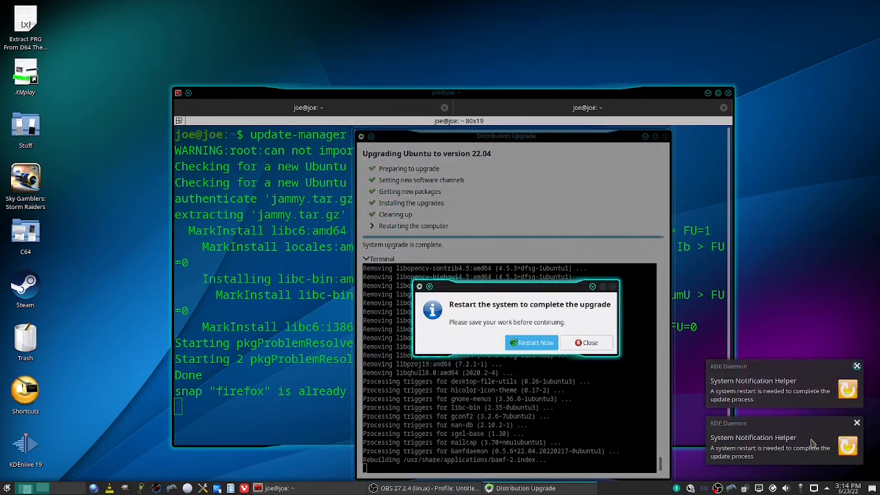
mouse_move(531, 342)
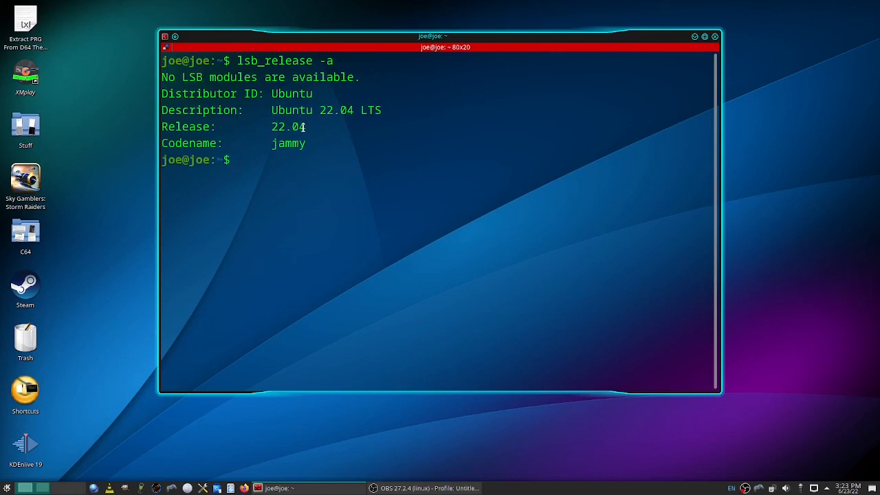
- Highlight the 22.04 release number in the lsb_release -a output to confirm the upgrade
double_click(288, 126)
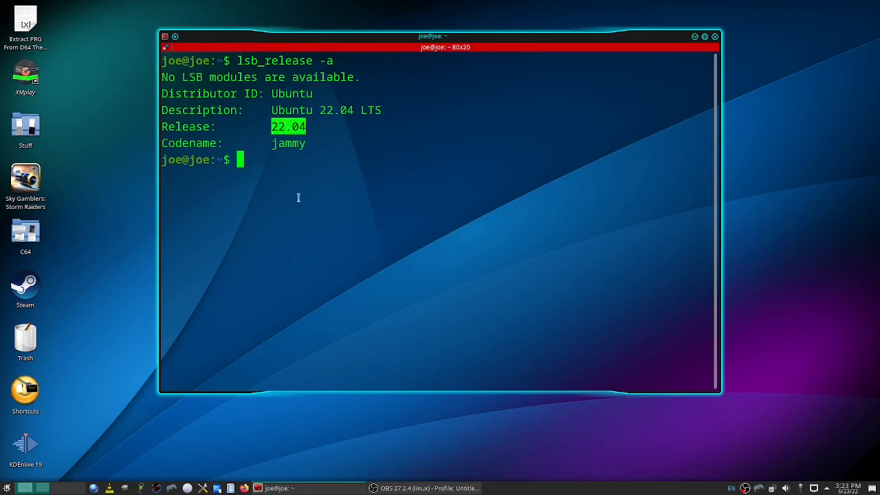